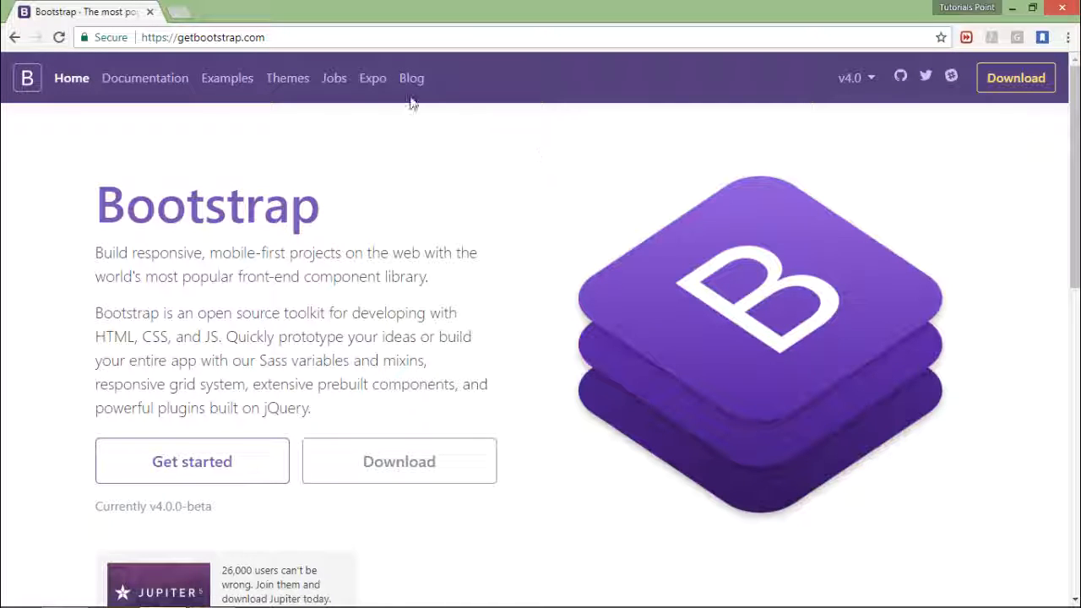
pyautogui.moveTo(287, 78)
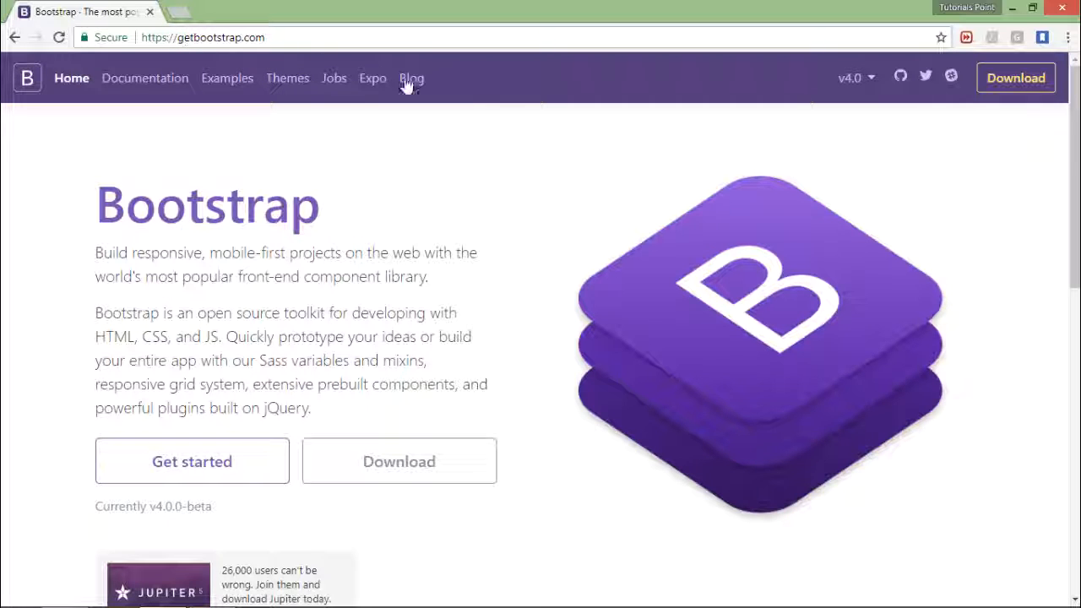
pyautogui.moveTo(278, 228)
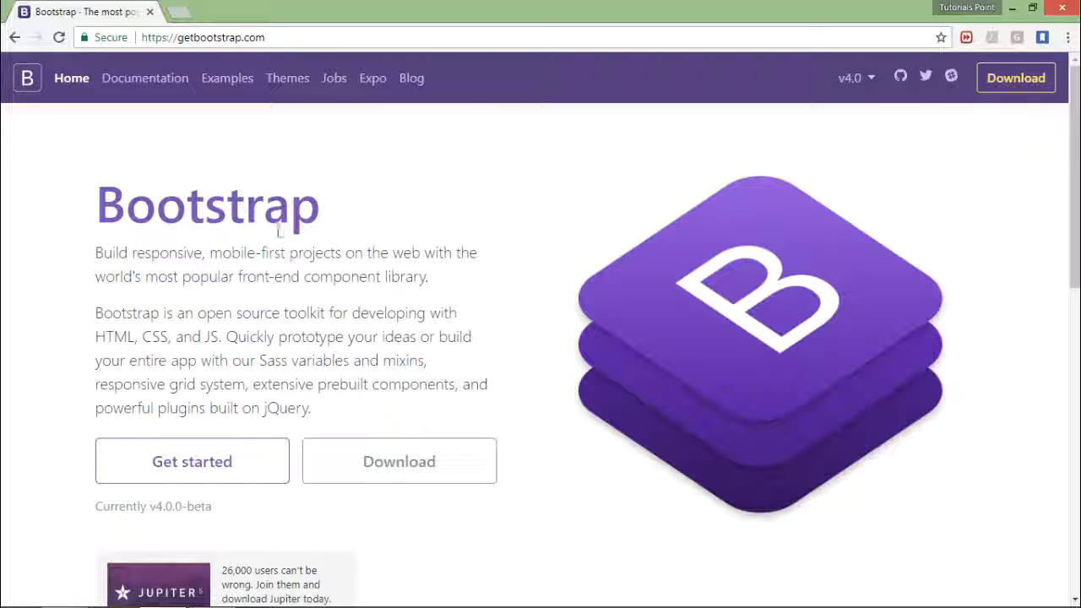
pyautogui.moveTo(399, 461)
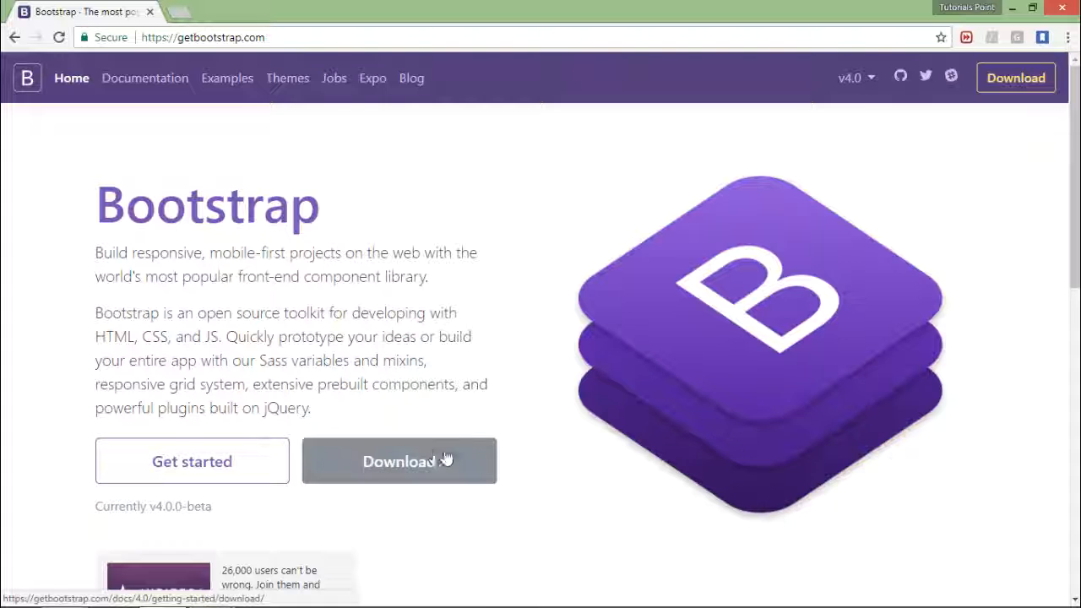
# Open Bootstrap's Download page and read through its compiled, source, CDN and package manager sections.
pyautogui.click(398, 460)
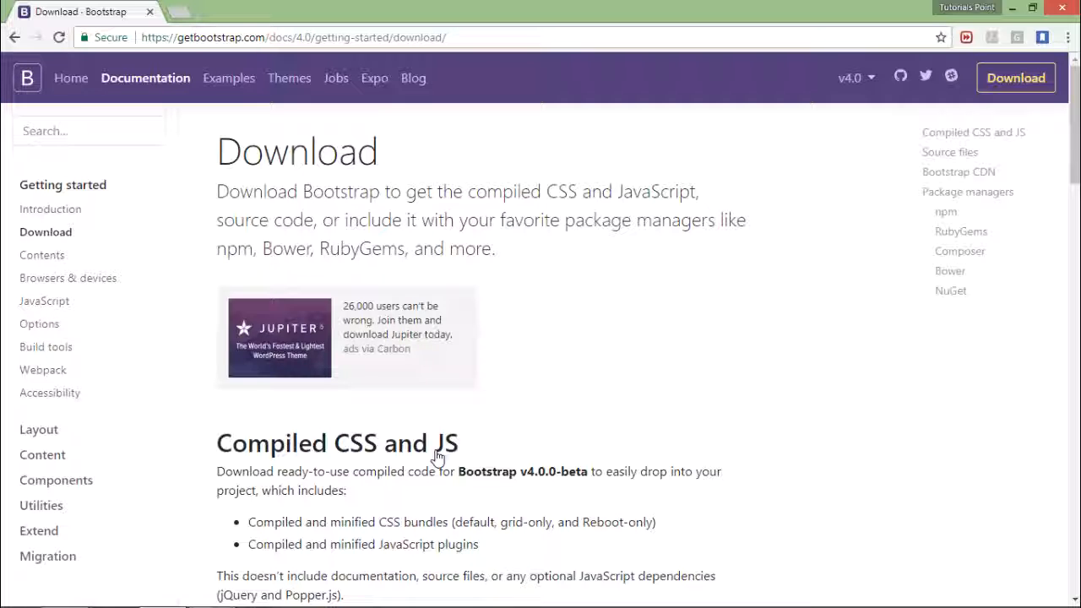
pyautogui.scroll(-3)
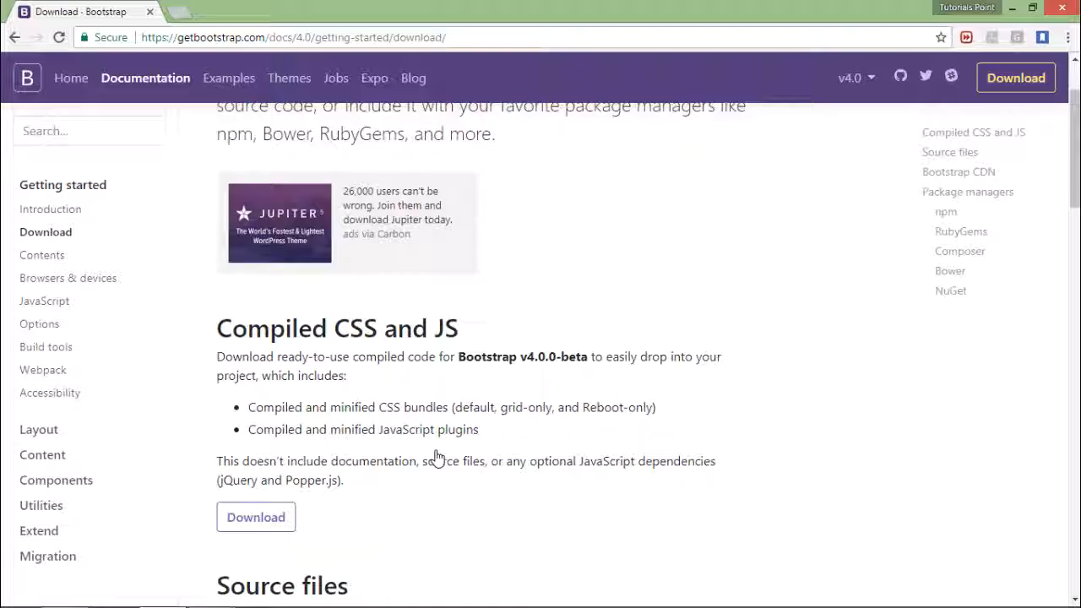
pyautogui.scroll(-3)
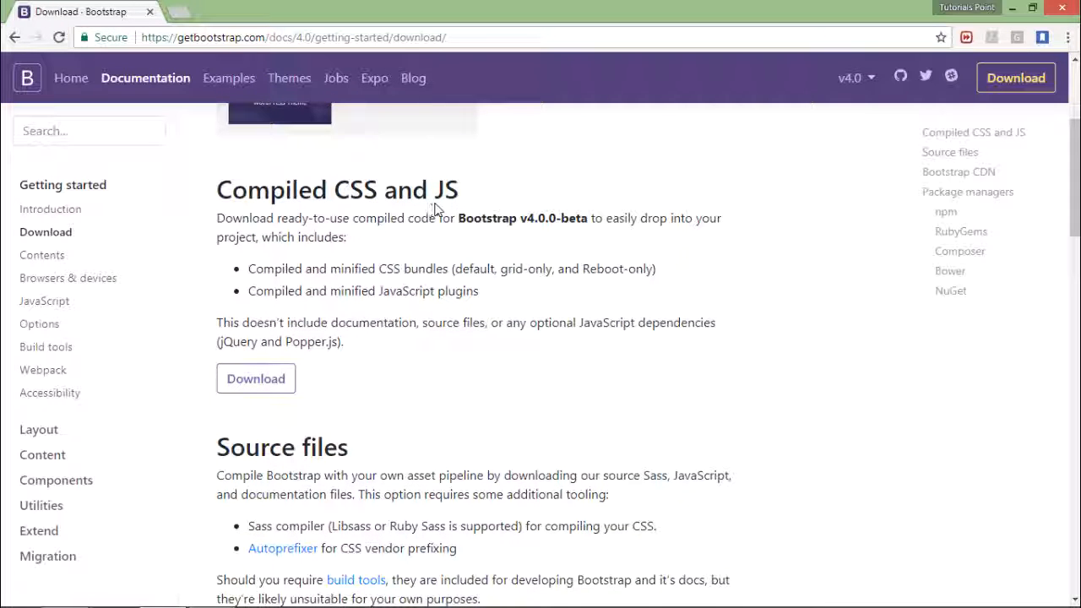
pyautogui.moveTo(318, 359)
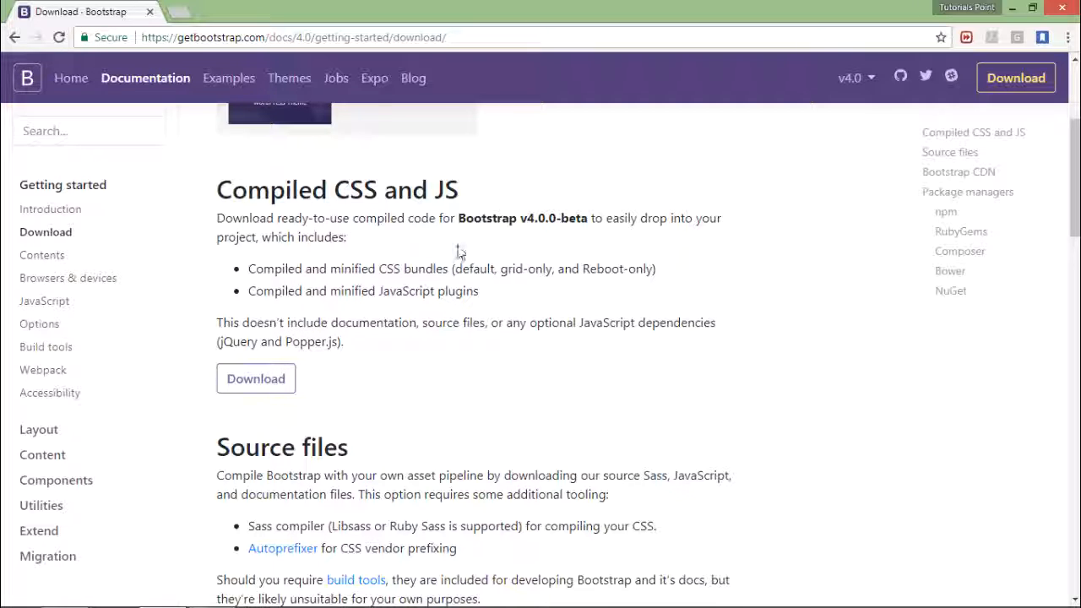
pyautogui.scroll(-3)
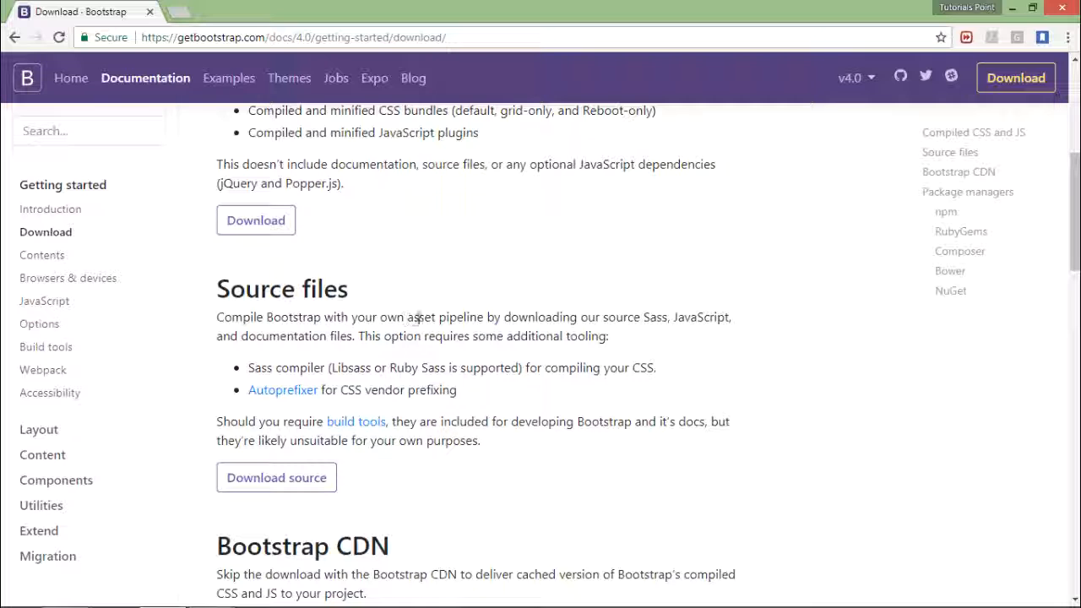
pyautogui.moveTo(531, 319)
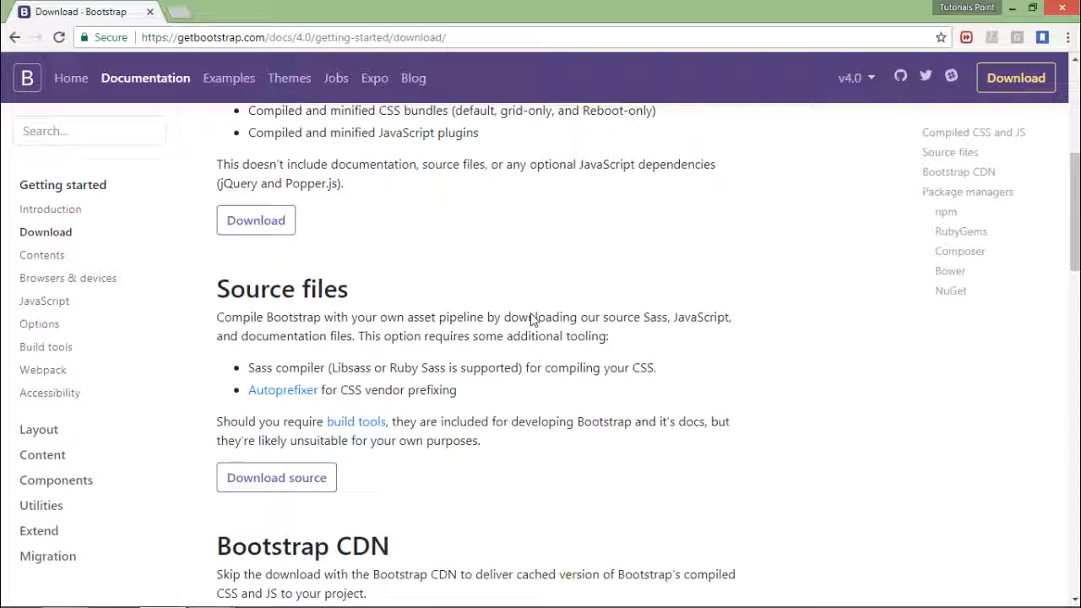
pyautogui.scroll(-3)
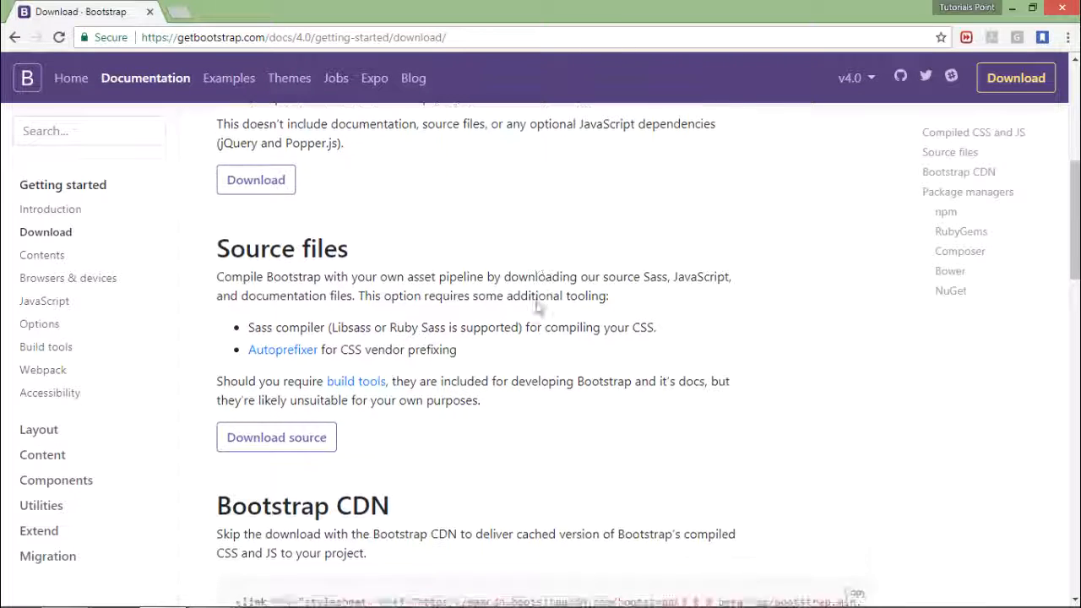
pyautogui.scroll(-3)
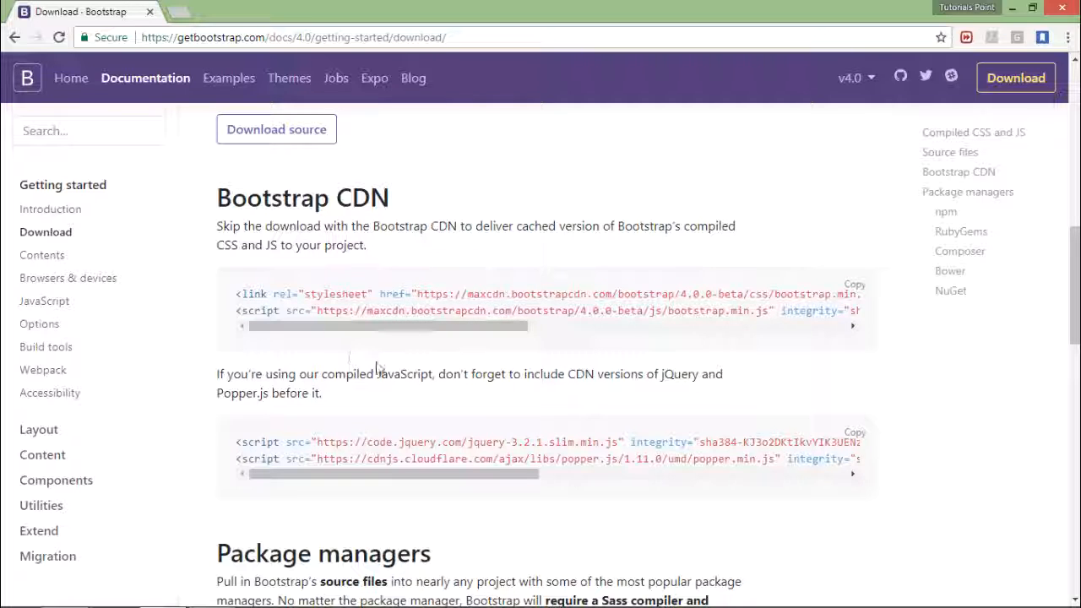
pyautogui.scroll(-3)
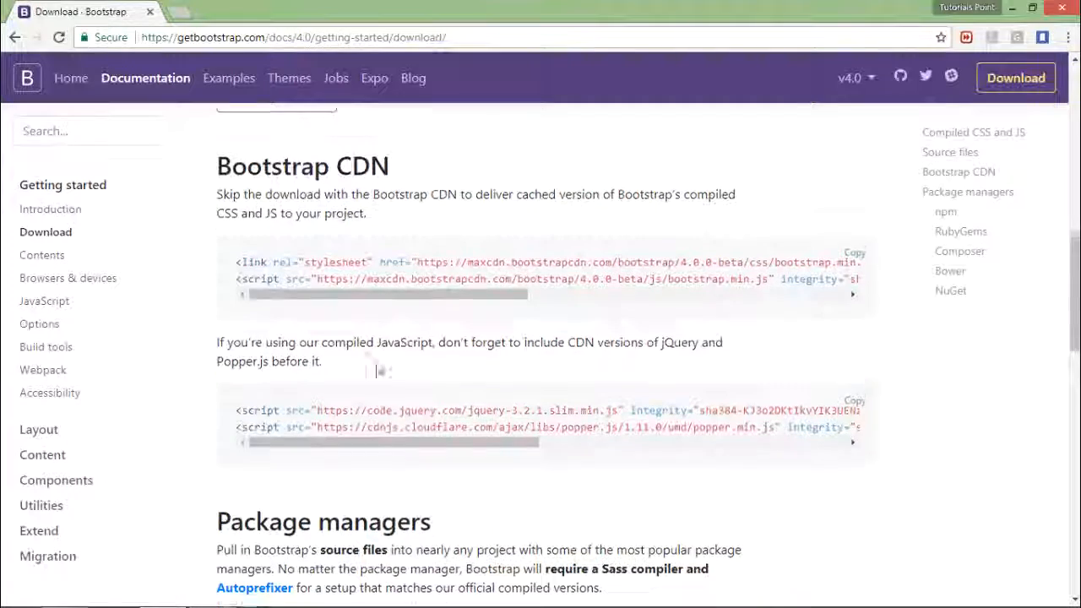
pyautogui.scroll(-3)
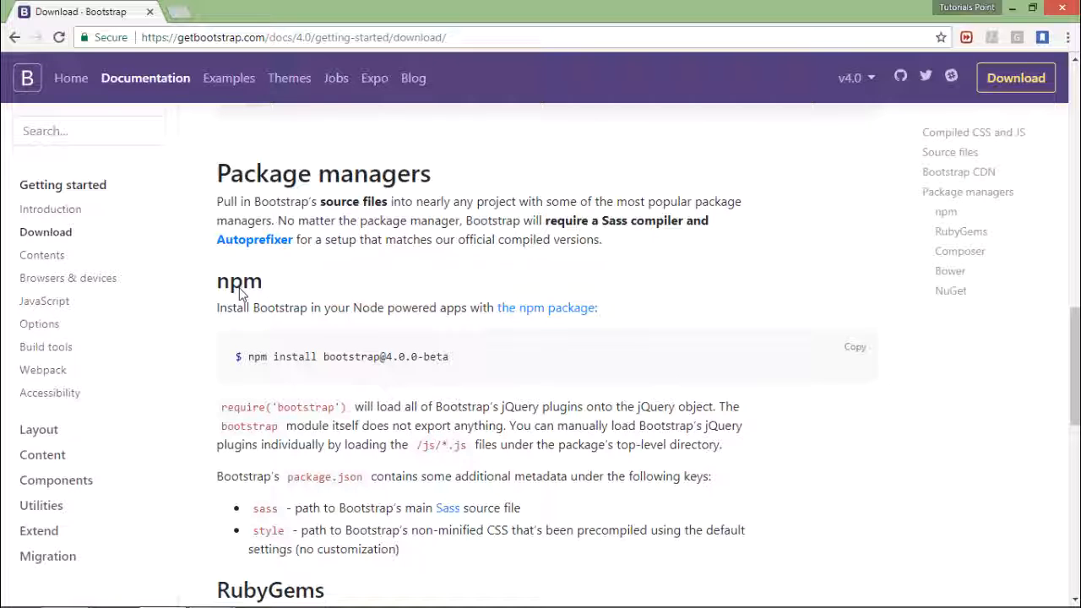
pyautogui.scroll(-3)
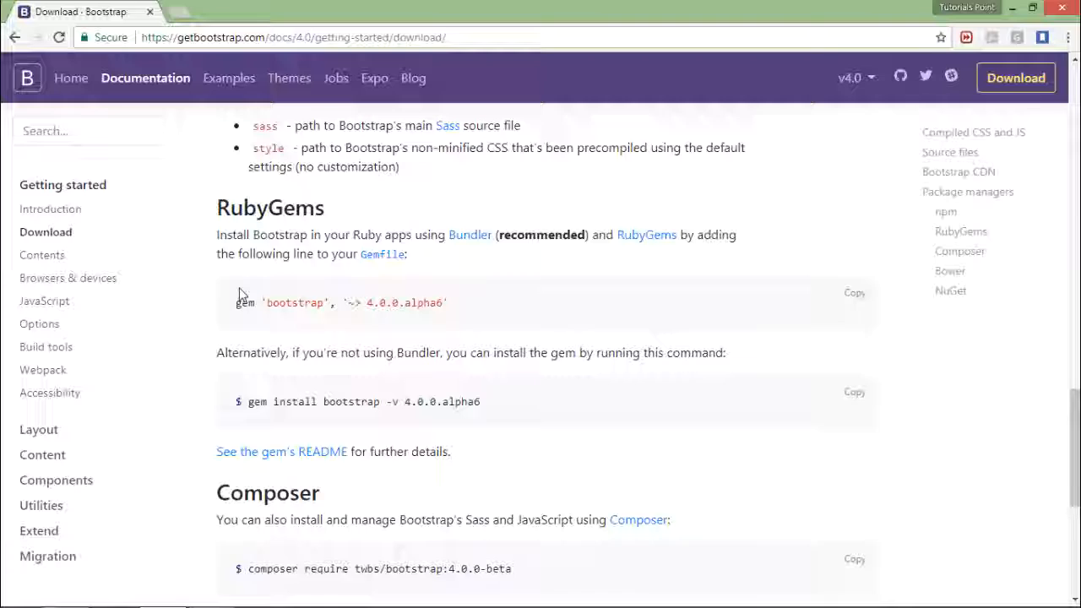
pyautogui.scroll(-3)
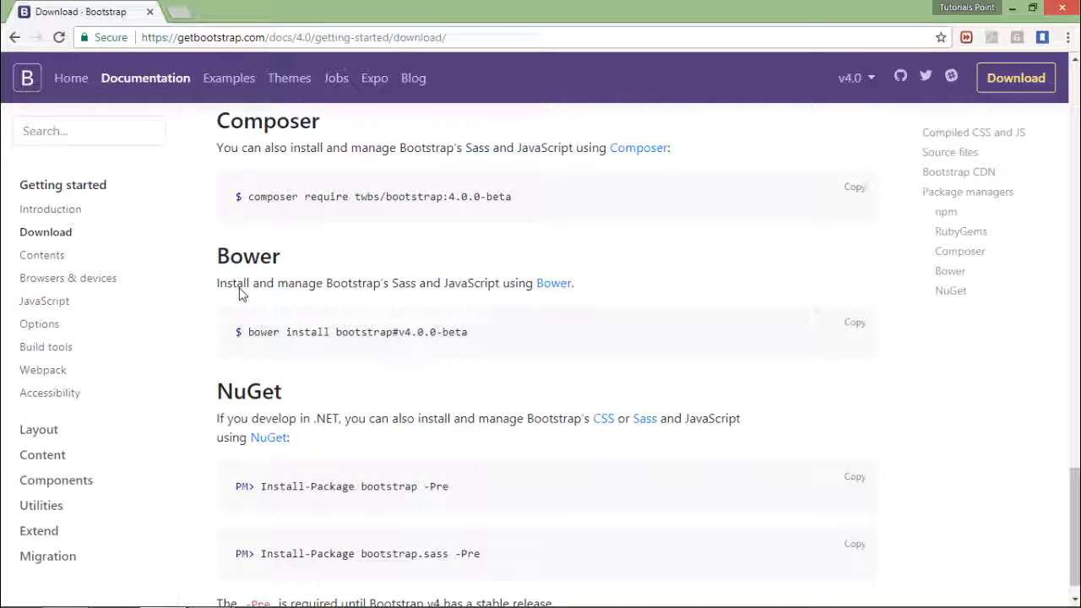
pyautogui.scroll(3)
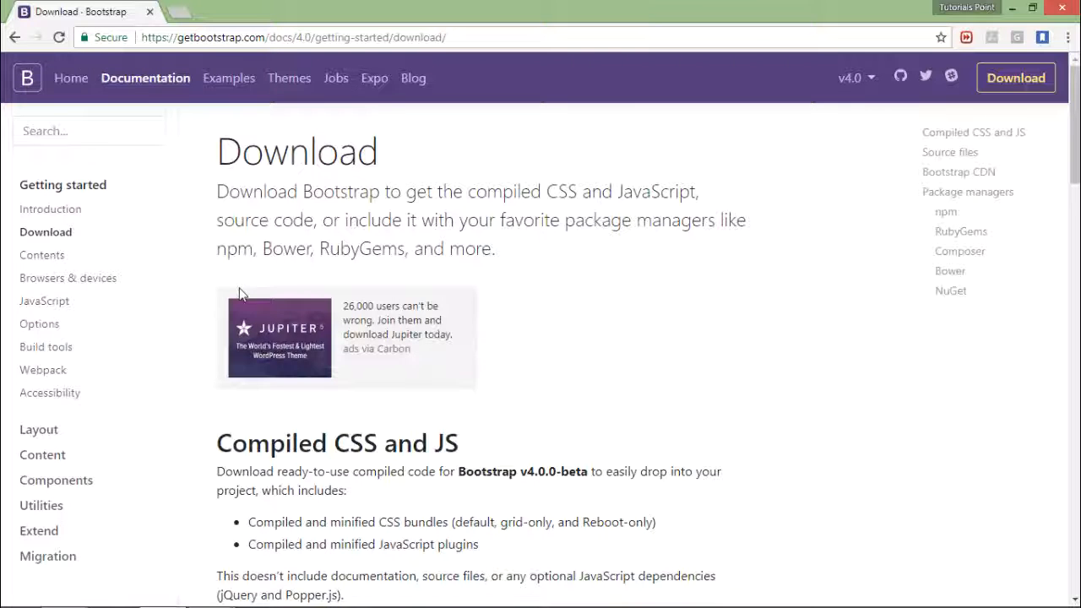
# Download the compiled Bootstrap 4.0.0-beta CSS and JS zip and show it in its folder.
pyautogui.scroll(-3)
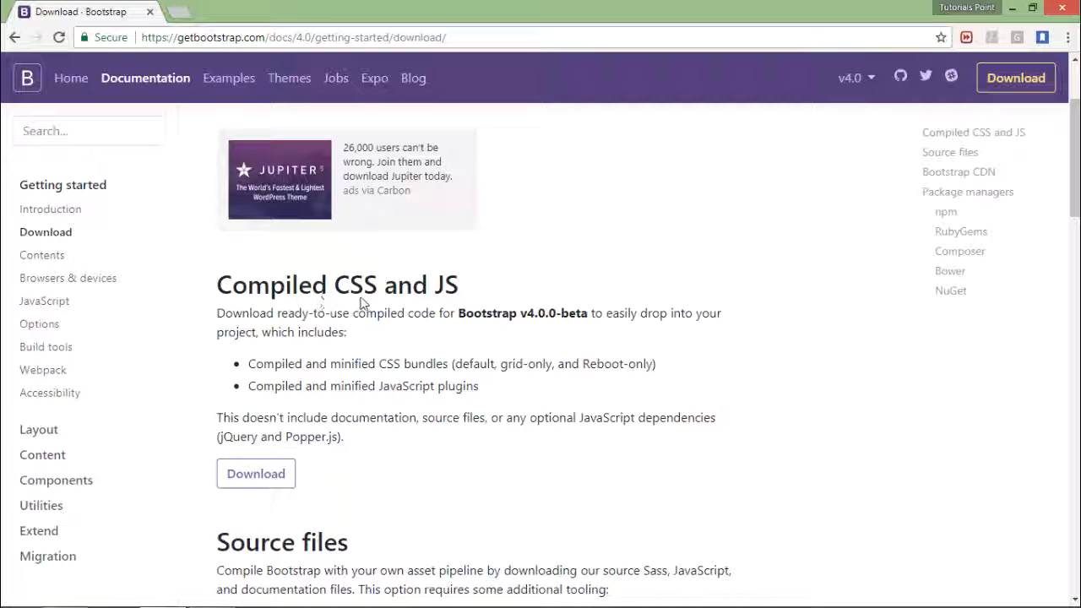
pyautogui.click(255, 473)
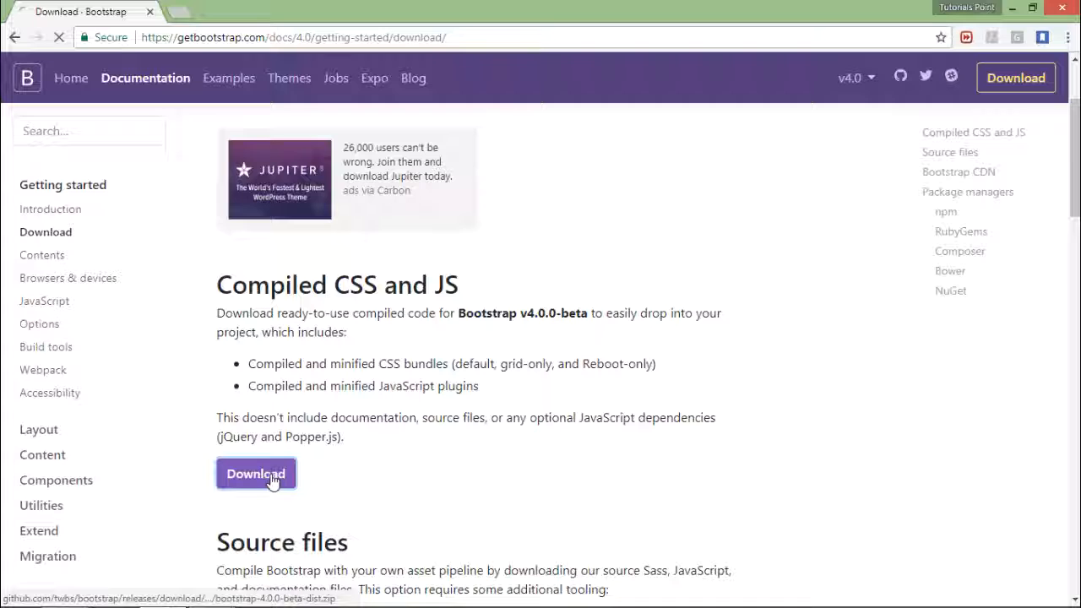
pyautogui.click(256, 473)
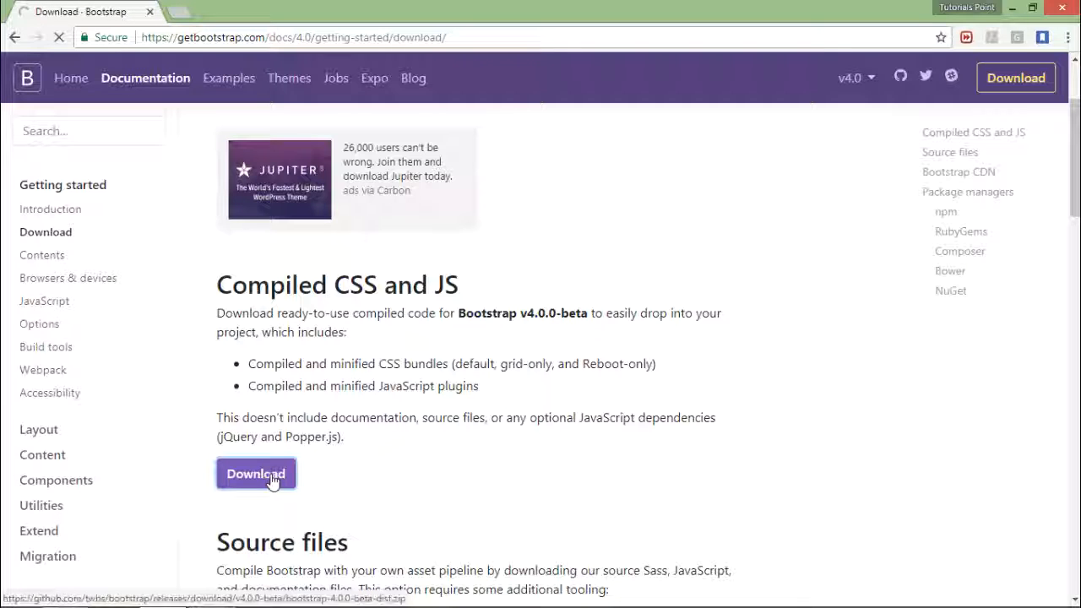
pyautogui.click(255, 473)
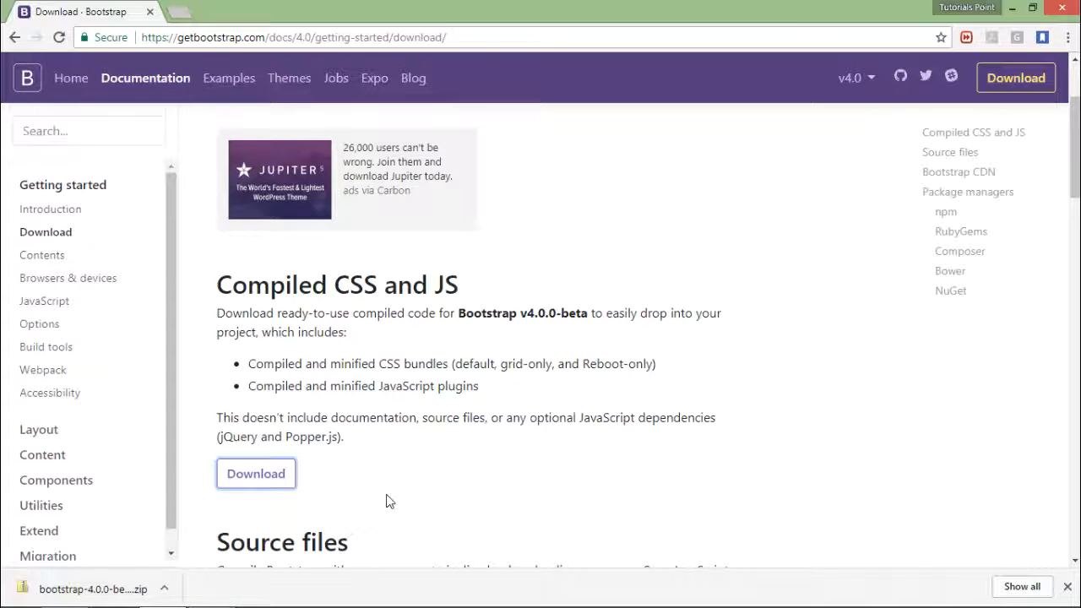
pyautogui.click(165, 589)
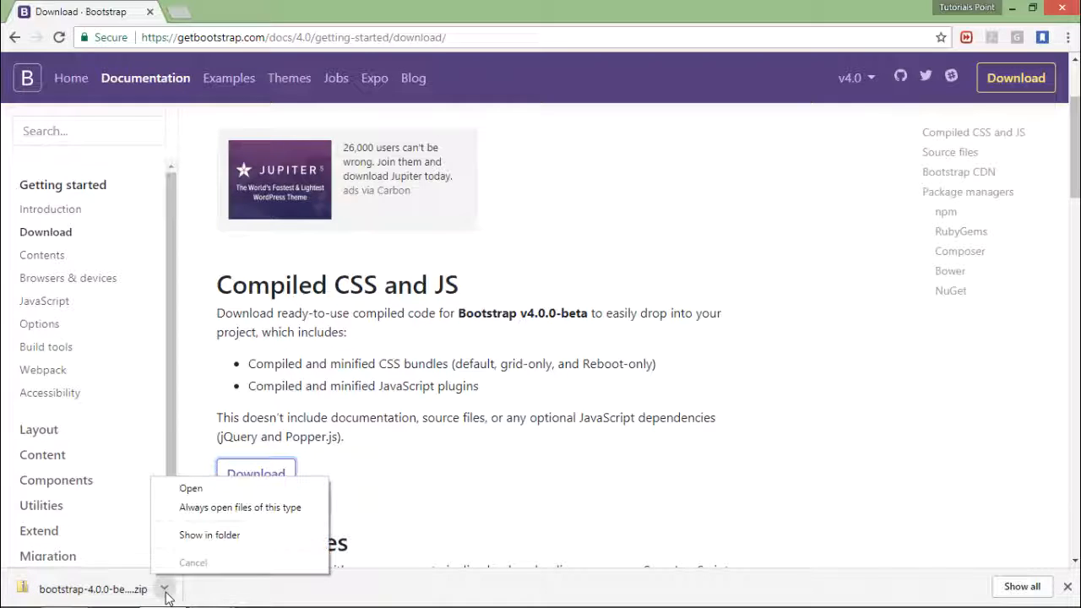
pyautogui.click(210, 534)
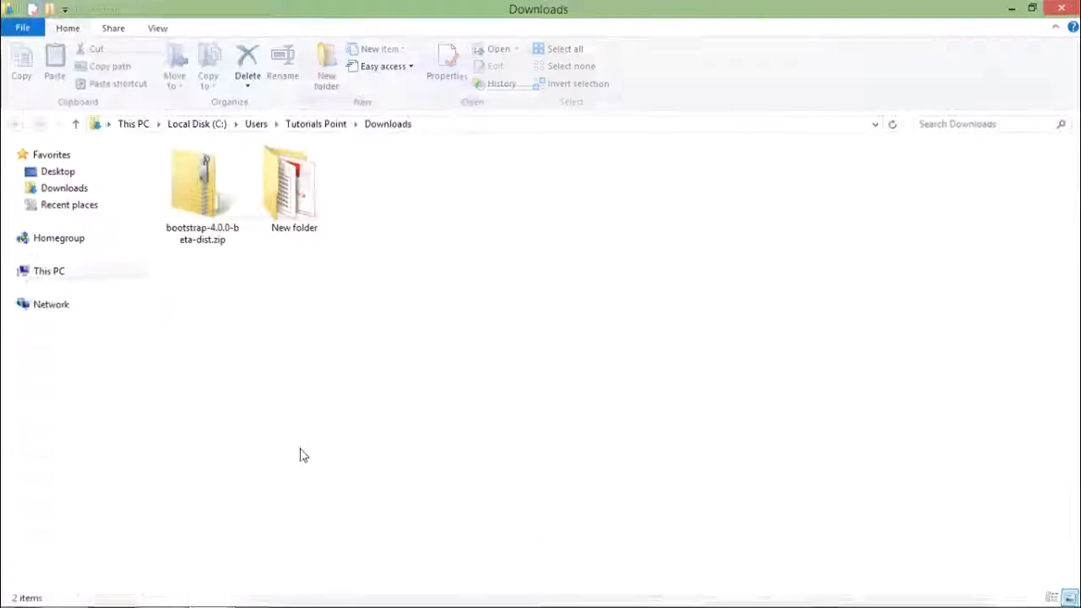
# Extract all files from bootstrap-4.0.0-beta-dist.zip.
pyautogui.click(202, 184)
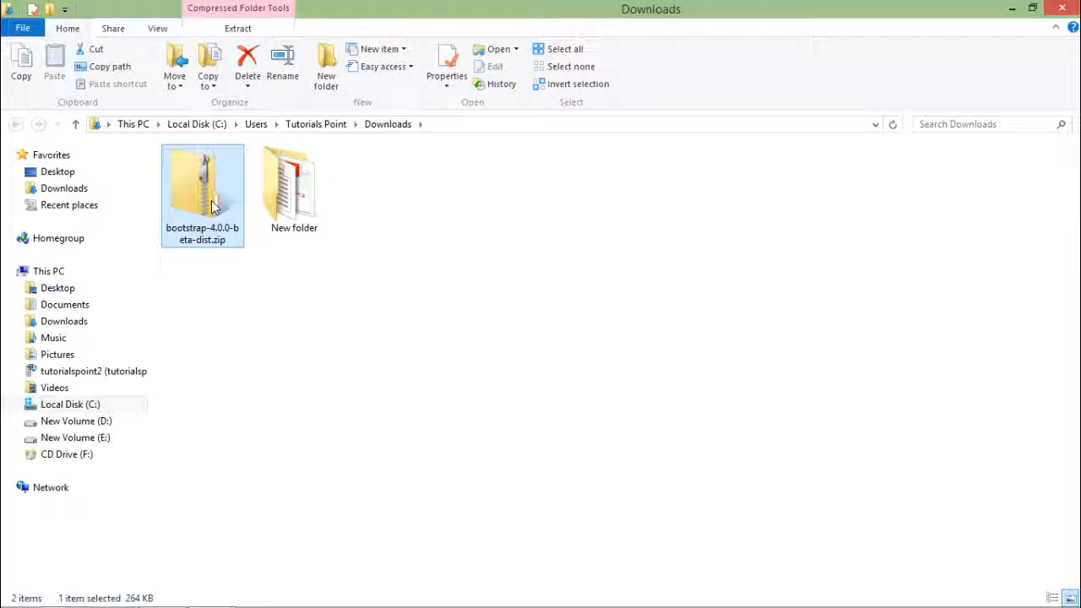
pyautogui.rightClick(202, 194)
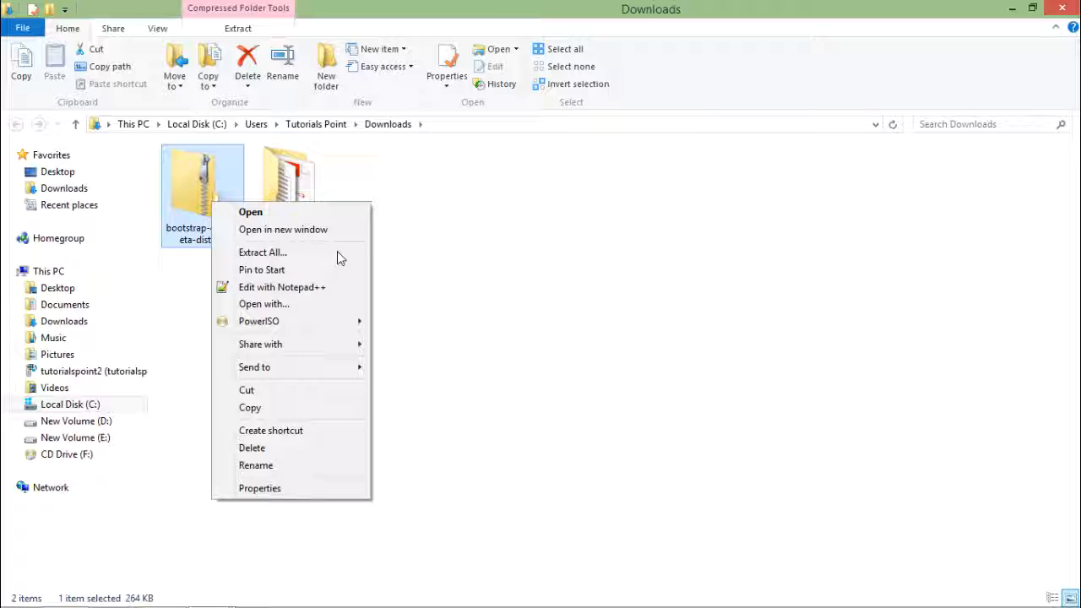
pyautogui.click(263, 251)
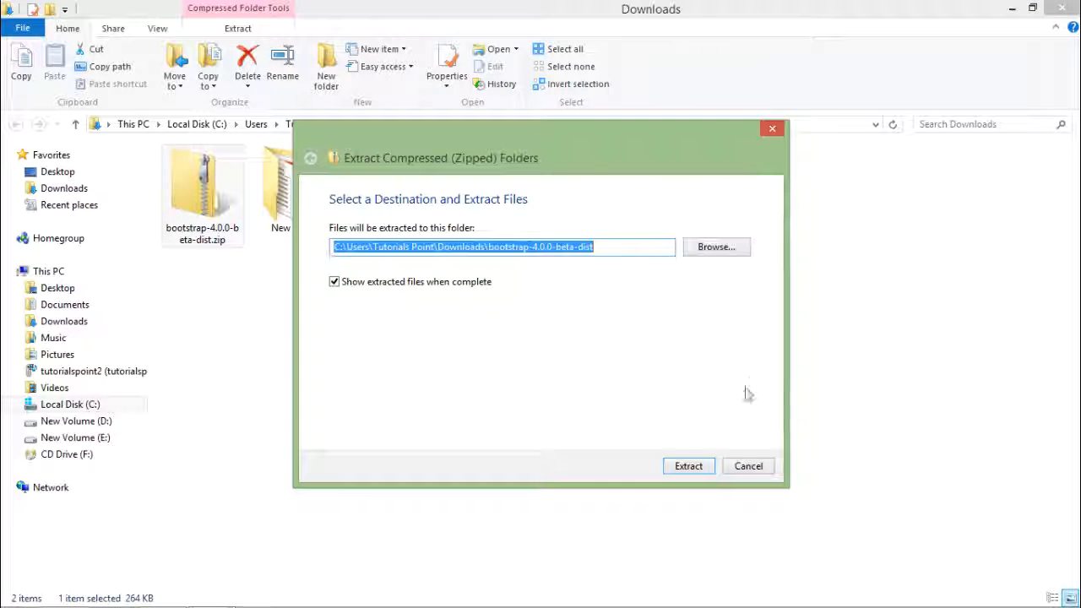
pyautogui.click(688, 465)
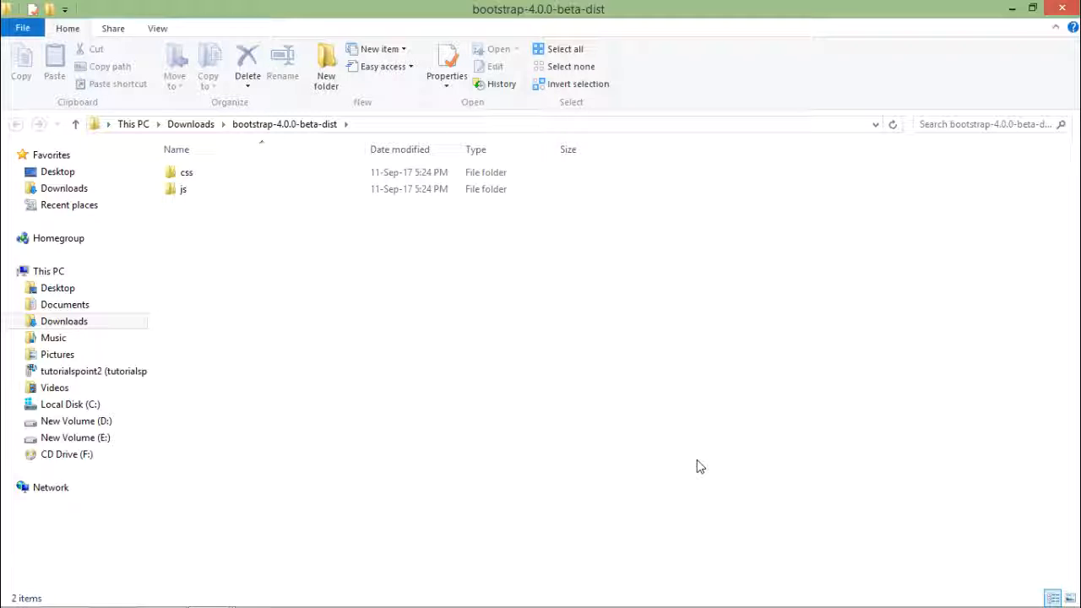
pyautogui.moveTo(217, 229)
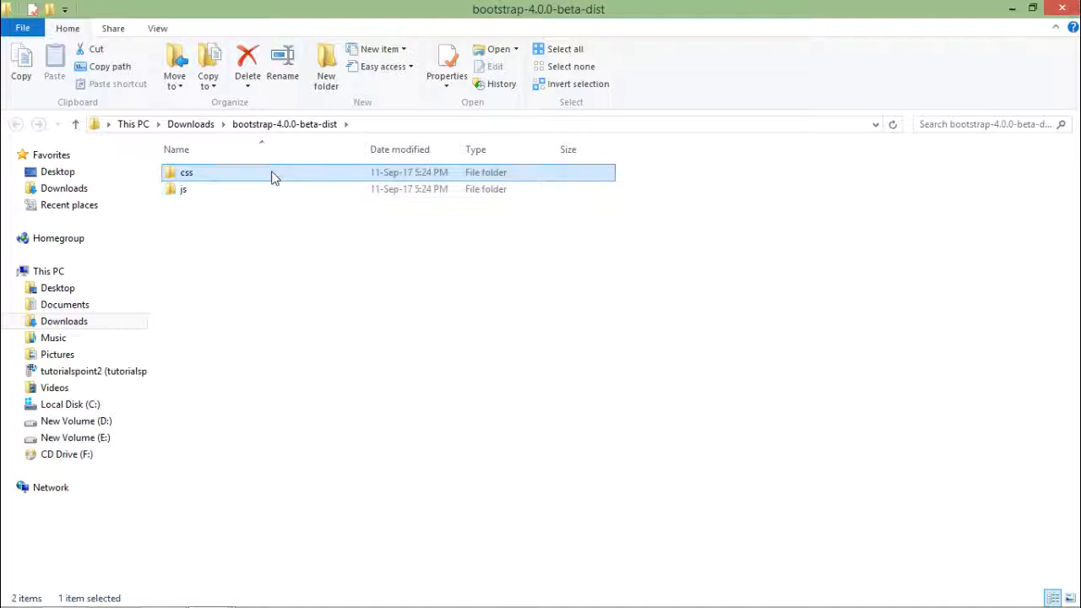
# Open the extracted css folder, sort files by Type, and select bootstrap.css.
pyautogui.doubleClick(186, 172)
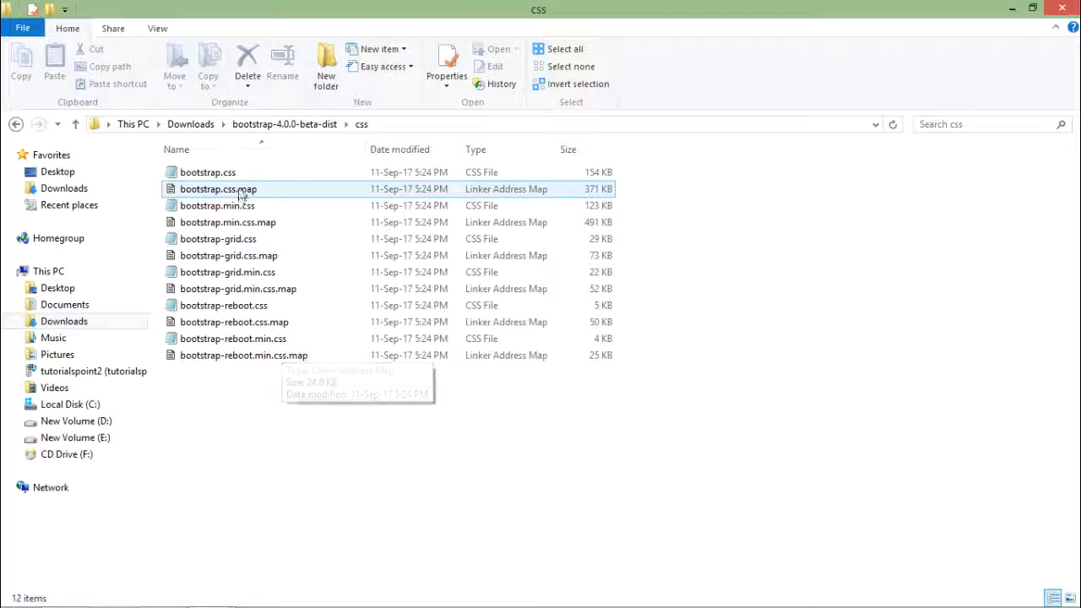
pyautogui.click(475, 149)
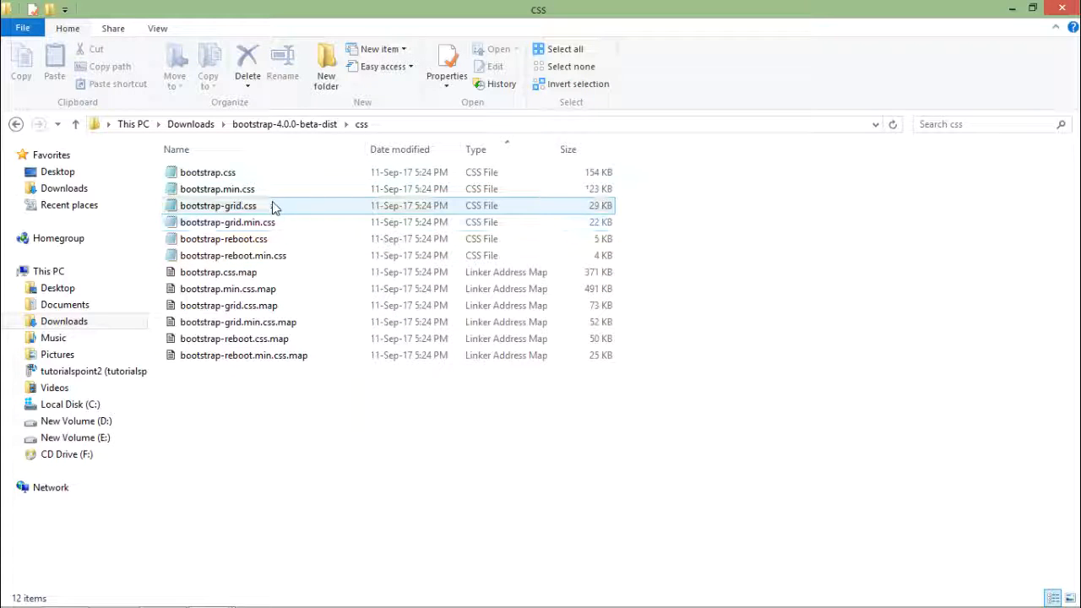
pyautogui.click(208, 172)
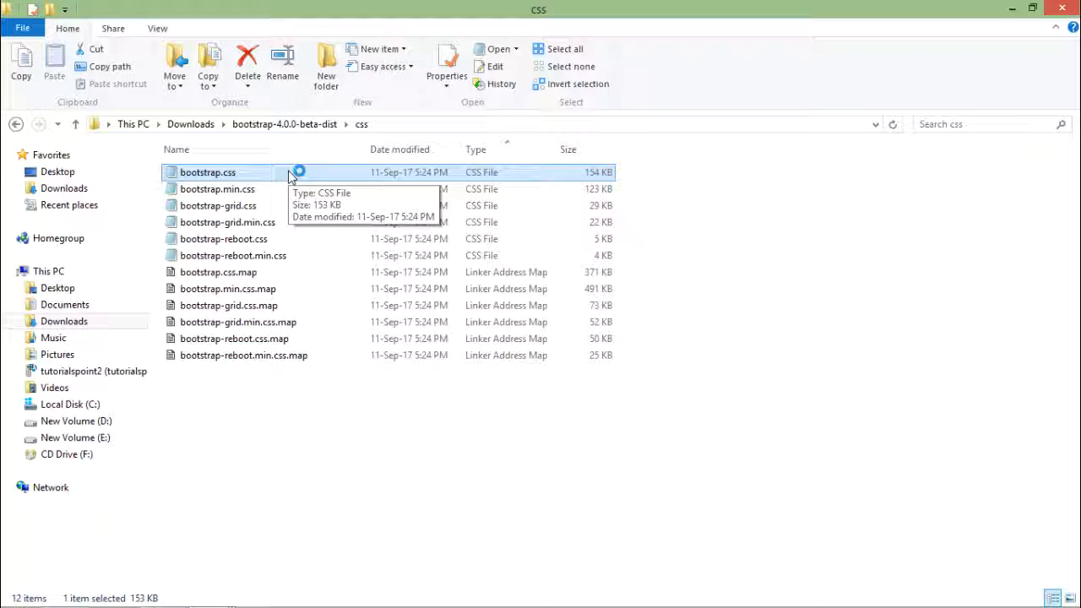
# Open bootstrap.css with Notepad++ and scroll through its indented rules.
pyautogui.rightClick(207, 172)
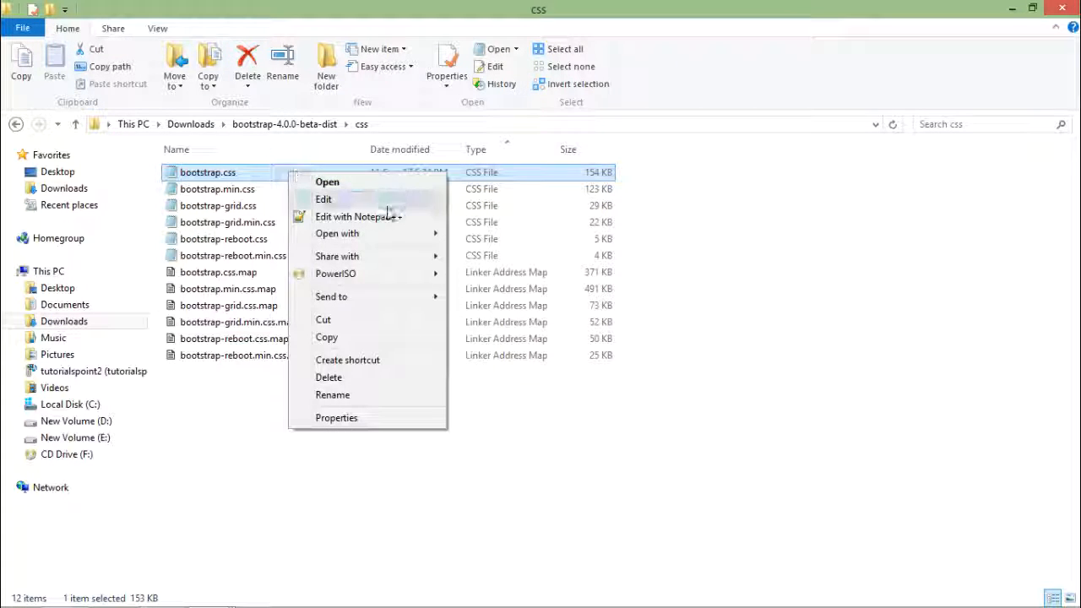
pyautogui.click(357, 216)
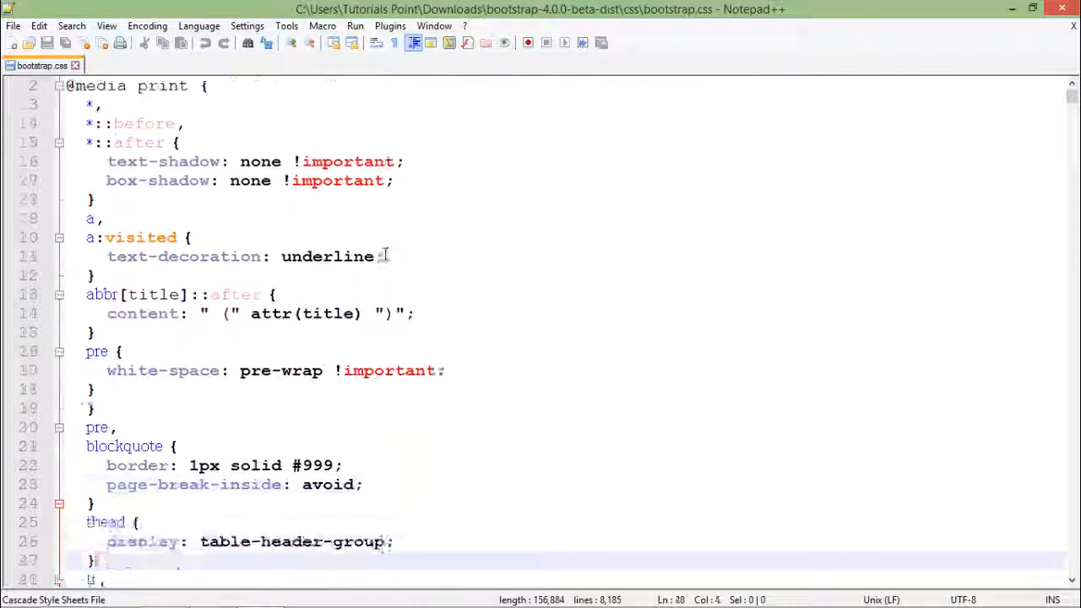
pyautogui.scroll(-3)
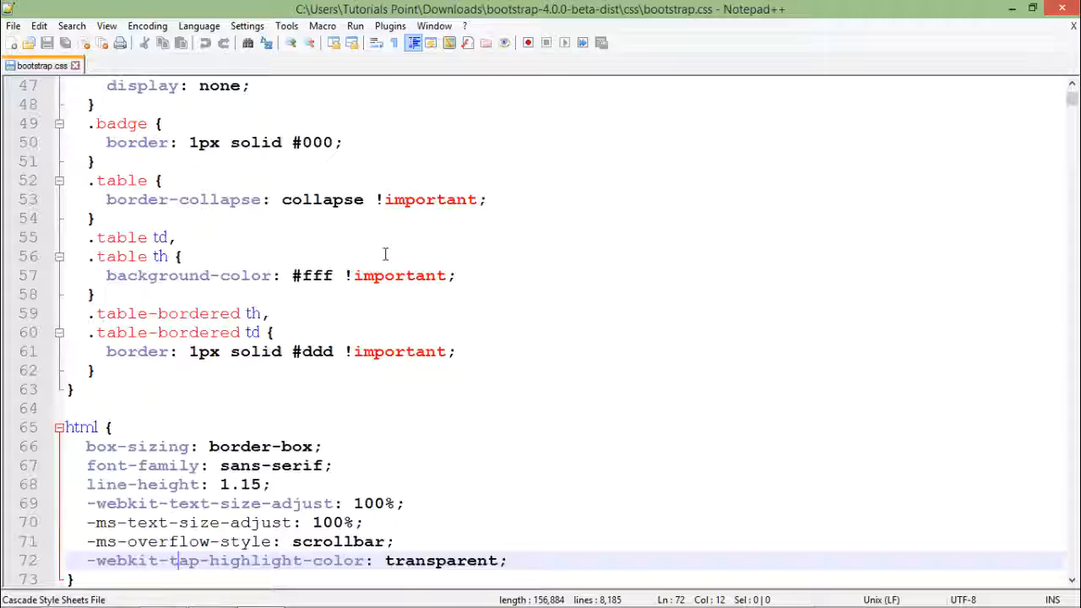
pyautogui.scroll(-3)
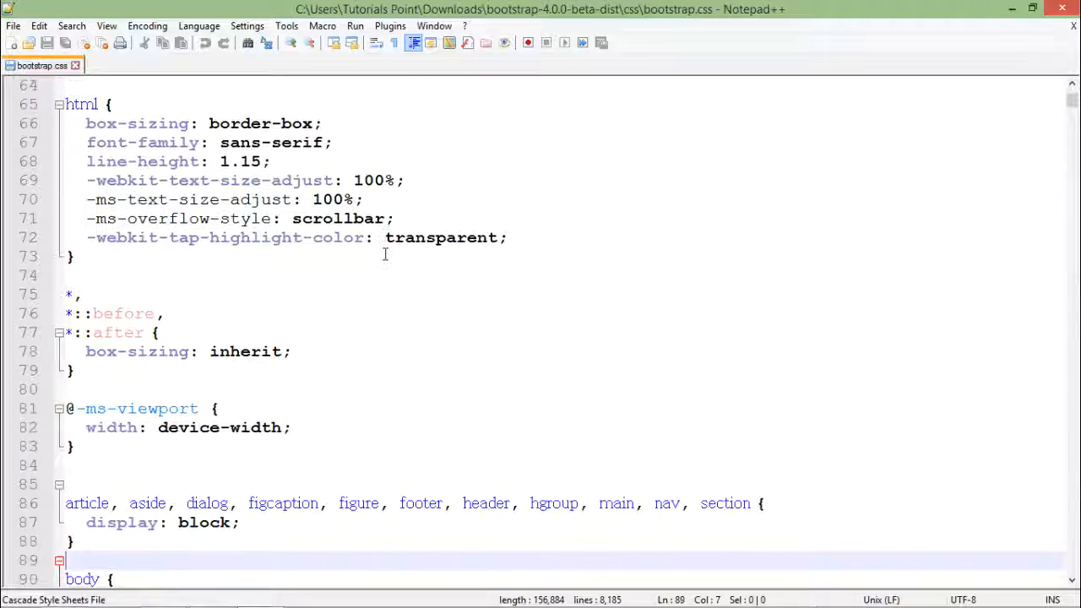
pyautogui.scroll(-3)
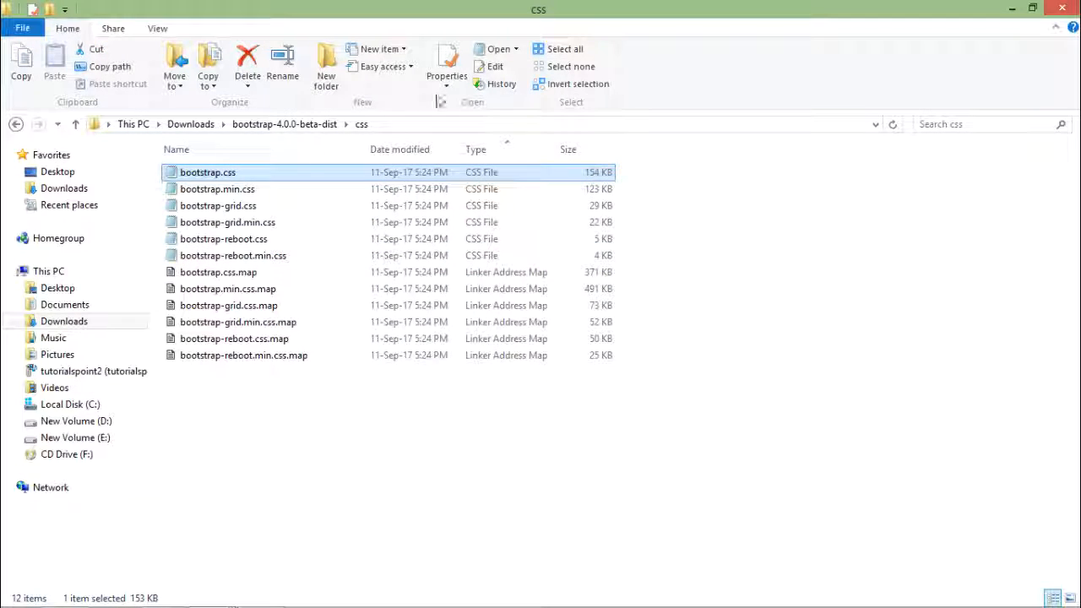
# Open bootstrap.min.css in Notepad++ and compare it against the bootstrap.css tab.
pyautogui.click(217, 188)
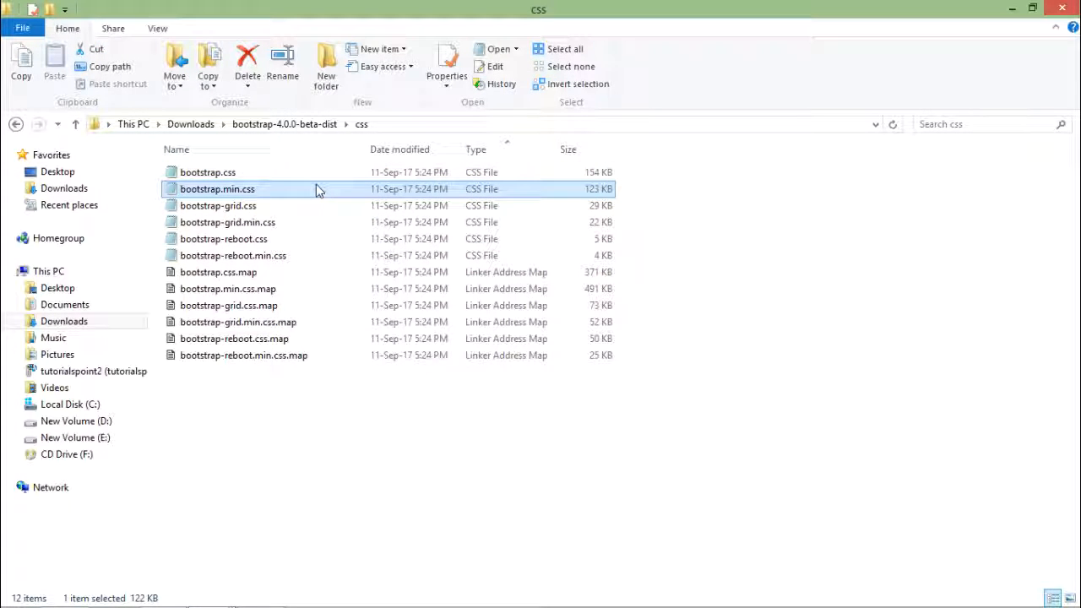
pyautogui.rightClick(217, 188)
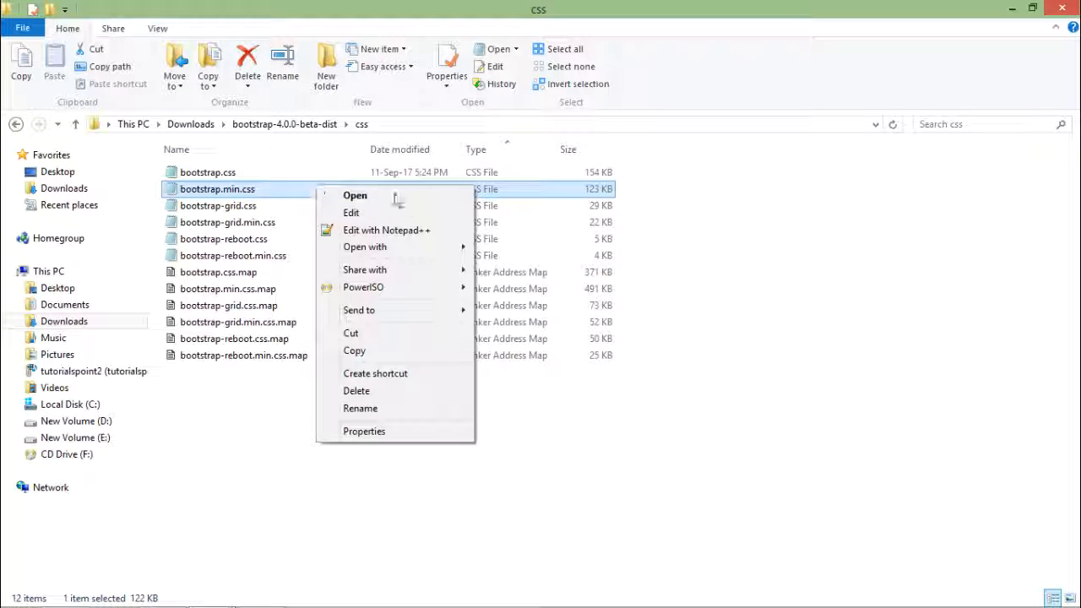
pyautogui.click(386, 230)
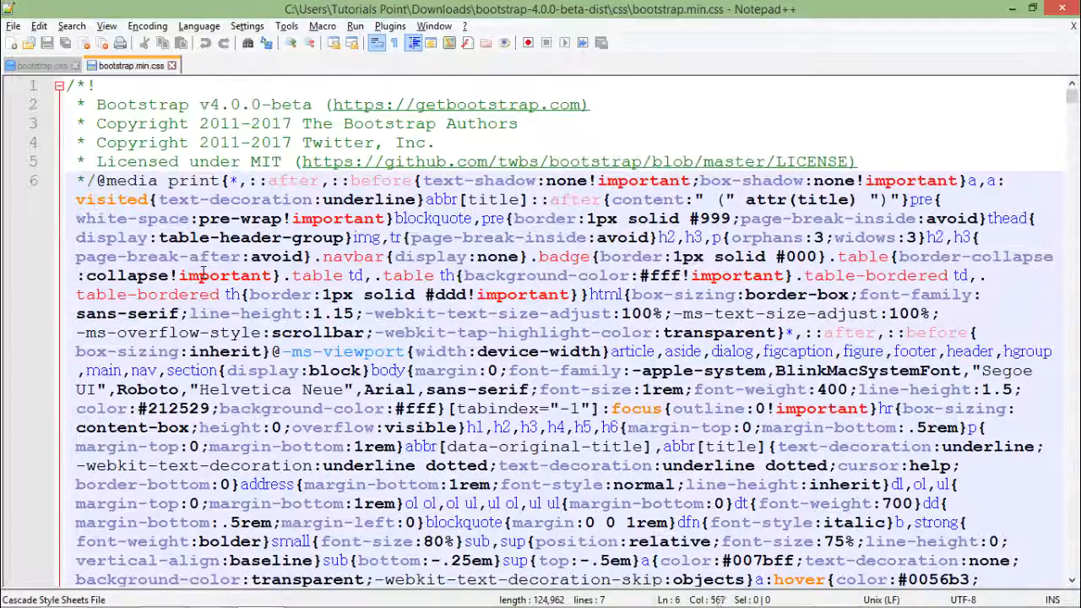
pyautogui.scroll(-3)
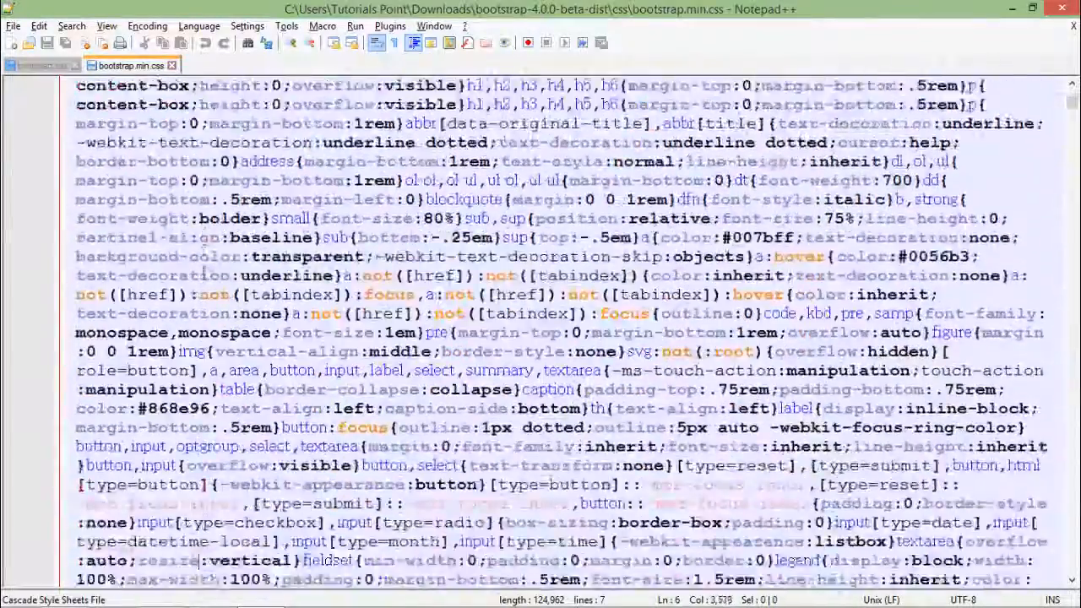
pyautogui.scroll(-3)
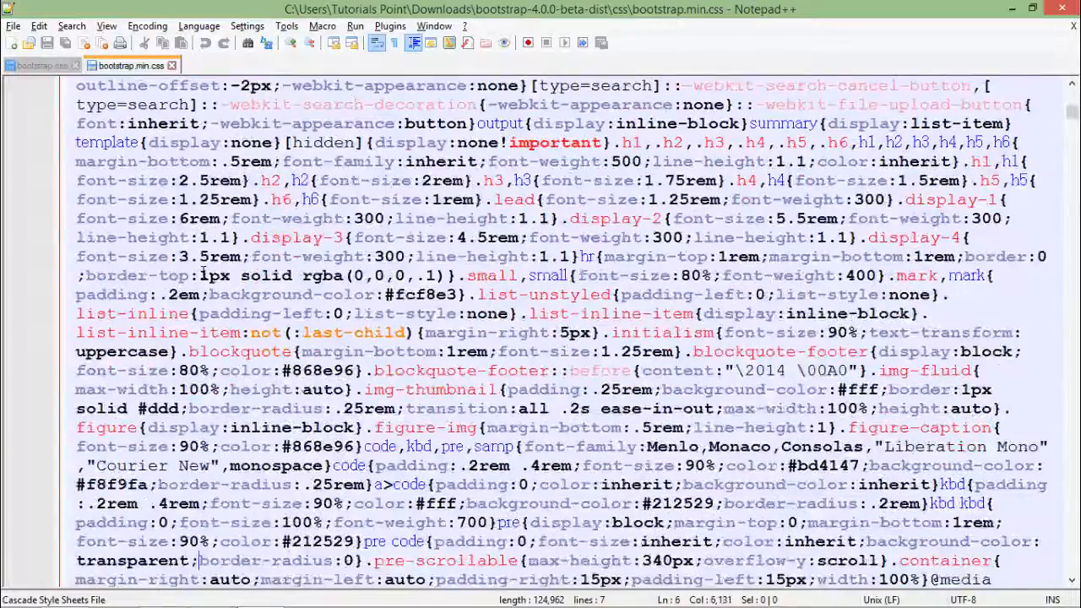
pyautogui.scroll(-3)
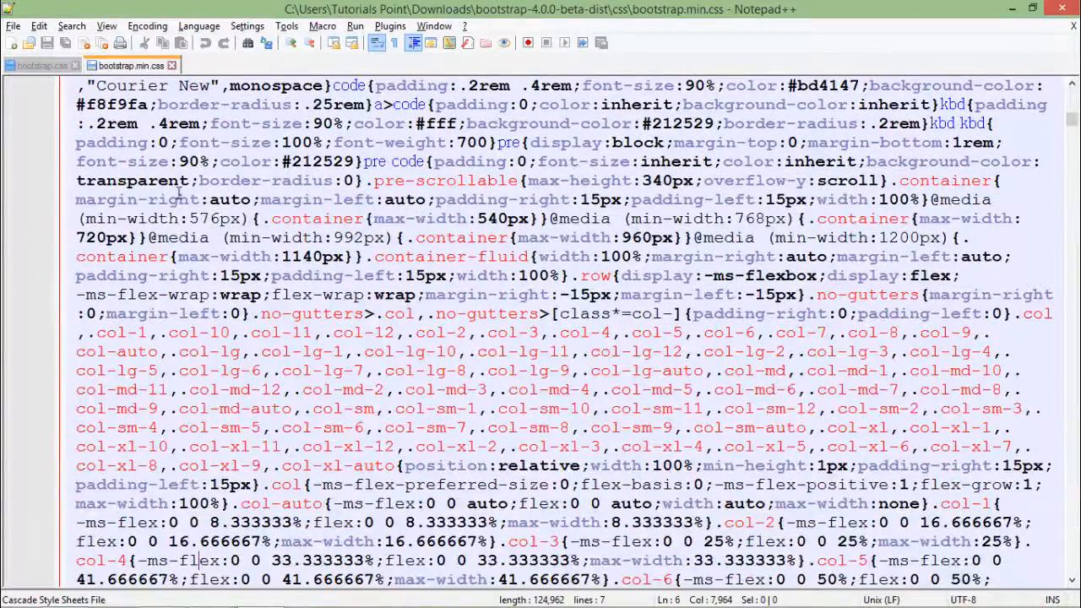
pyautogui.click(38, 65)
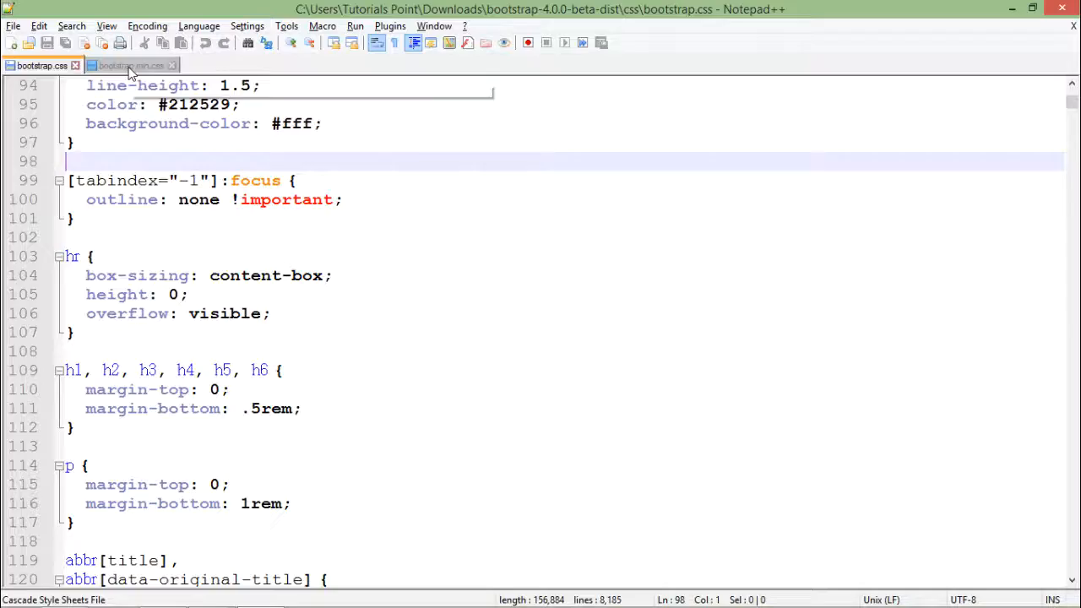
pyautogui.click(131, 65)
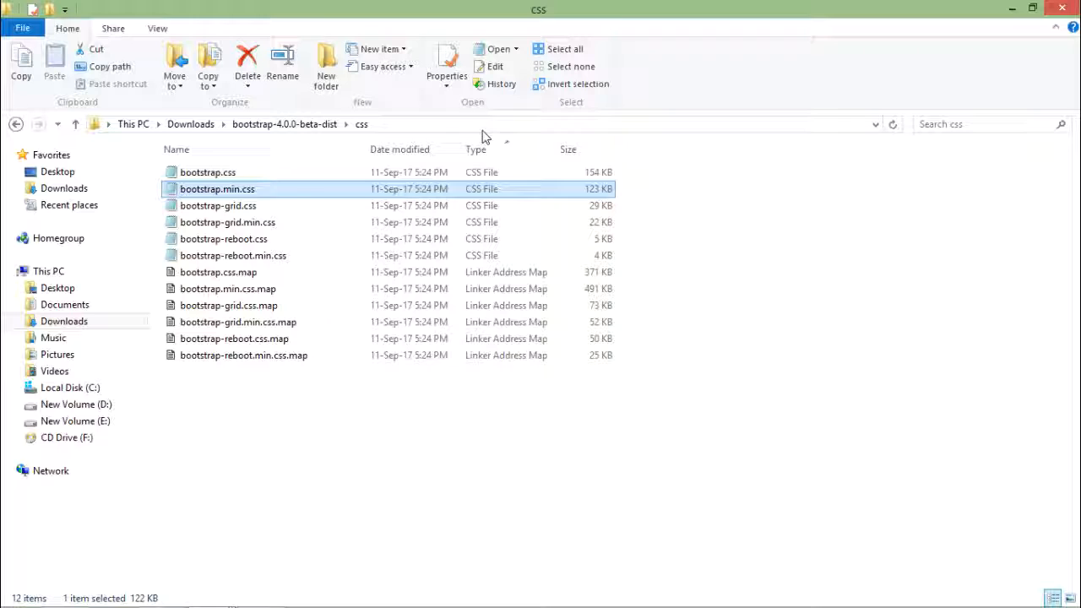
pyautogui.moveTo(497, 188)
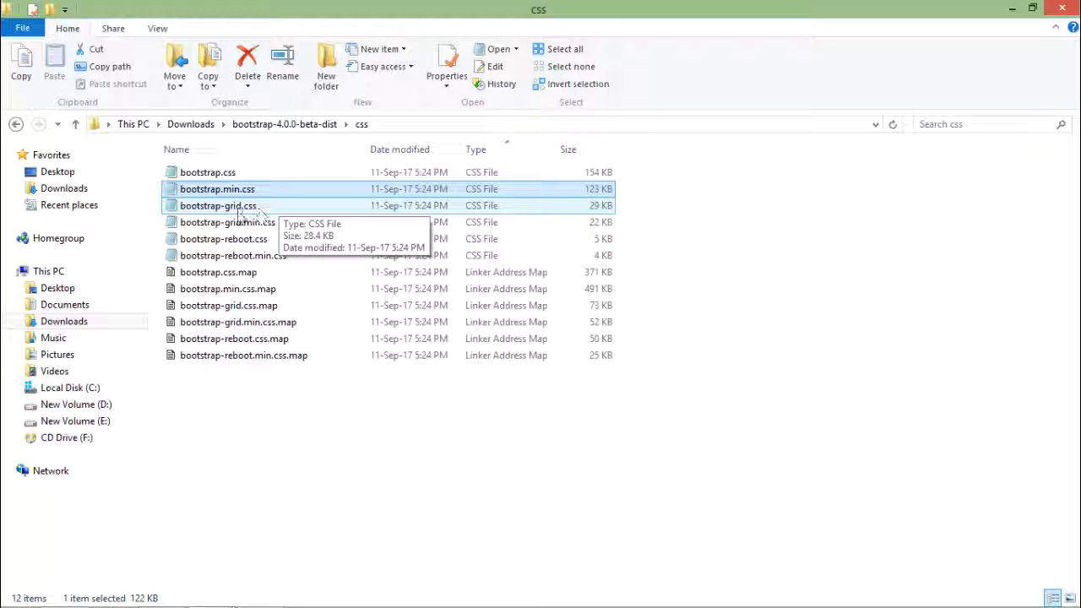
# Select bootstrap-grid.css in the css folder.
pyautogui.click(218, 205)
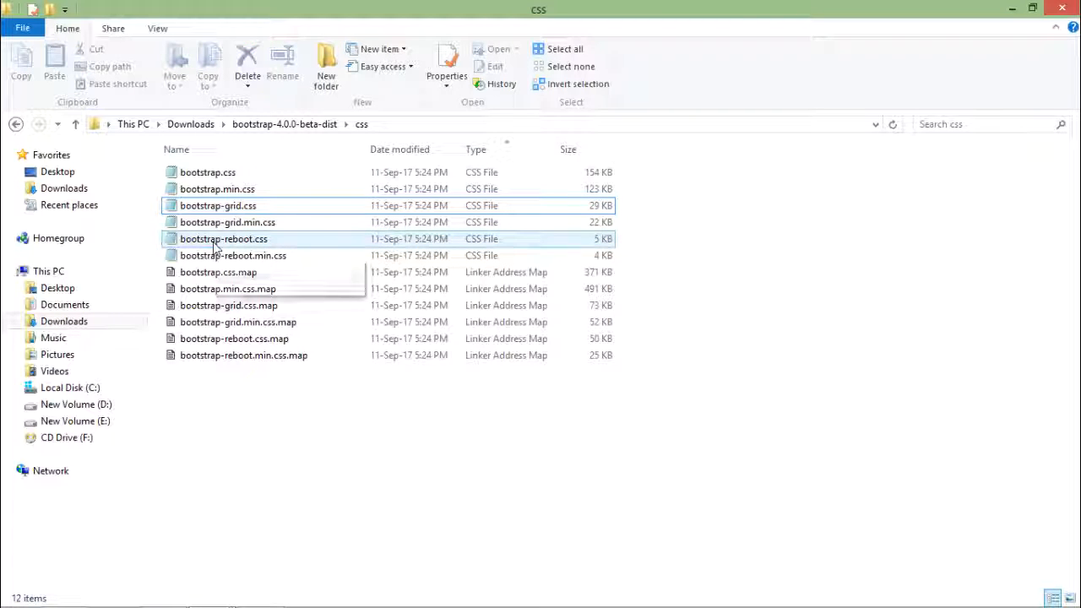
pyautogui.moveTo(233, 255)
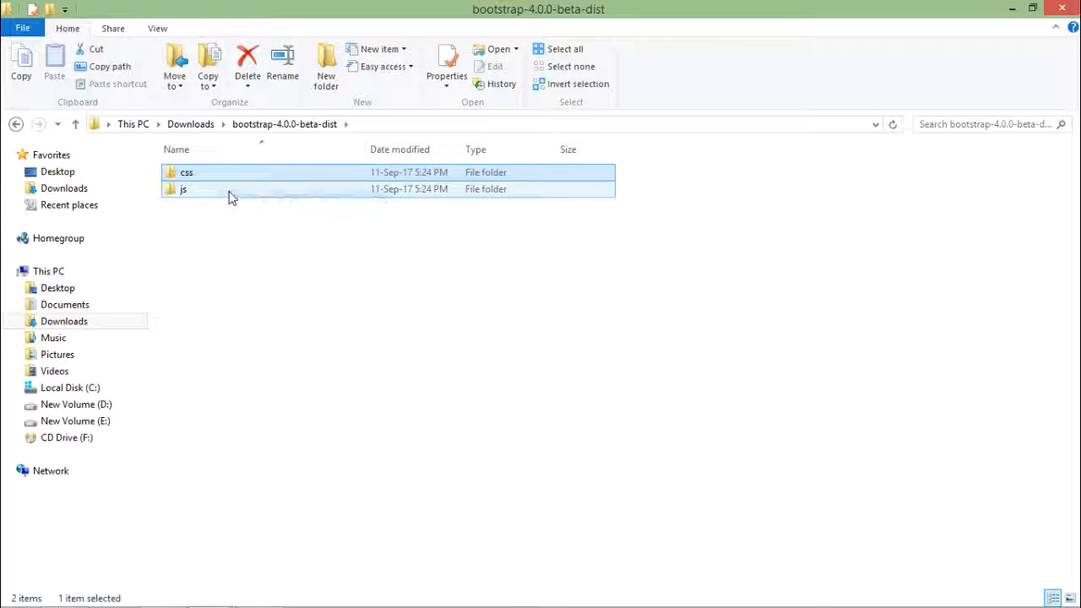
# Open the js folder to view bootstrap.js and bootstrap.min.js, then return to Downloads.
pyautogui.doubleClick(183, 188)
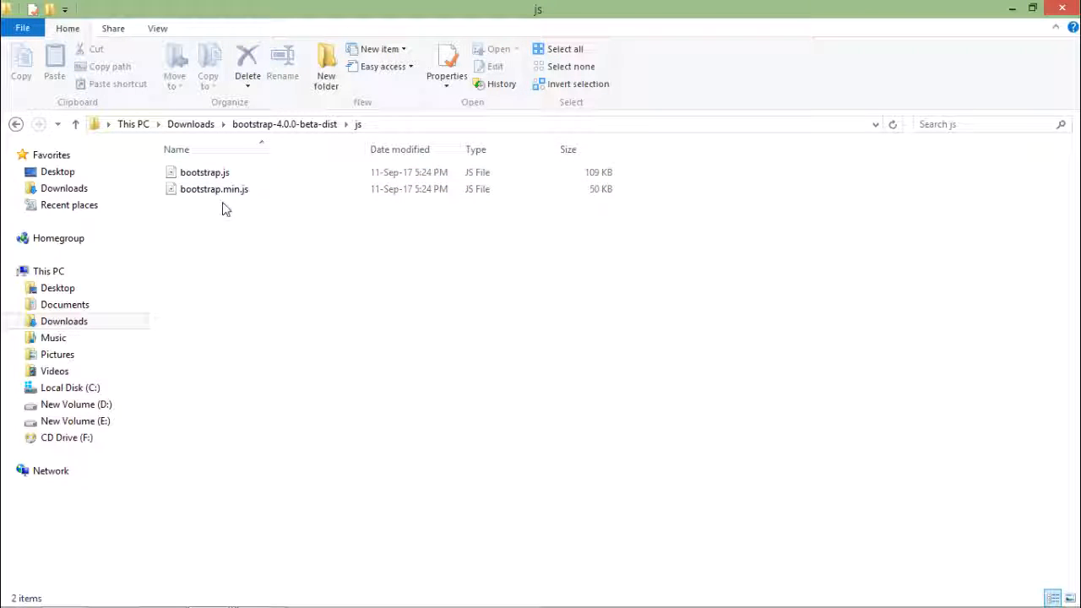
pyautogui.click(205, 172)
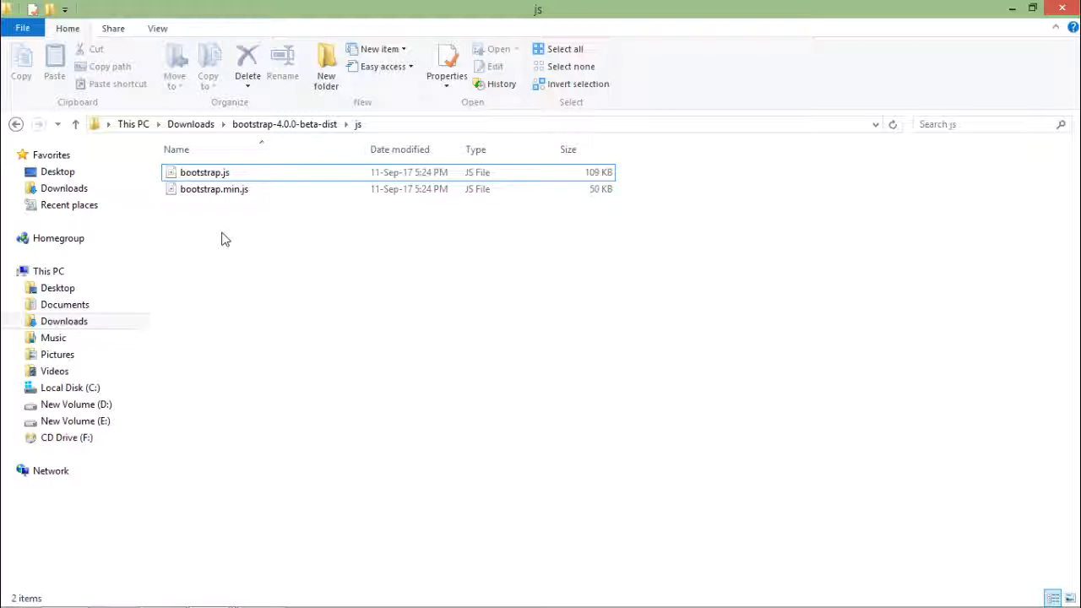
pyautogui.click(204, 172)
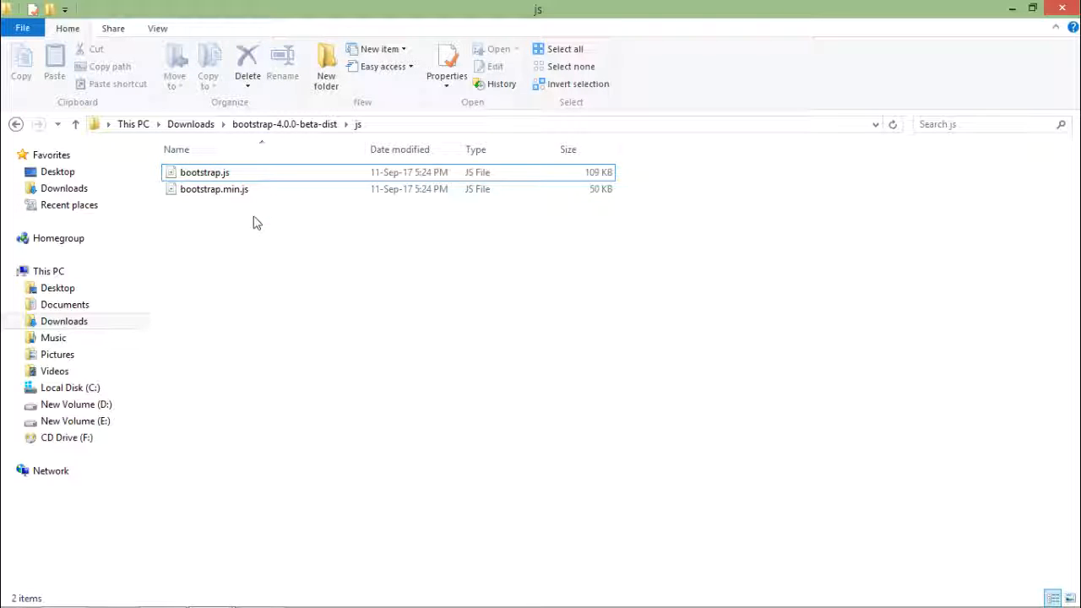
pyautogui.moveTo(239, 234)
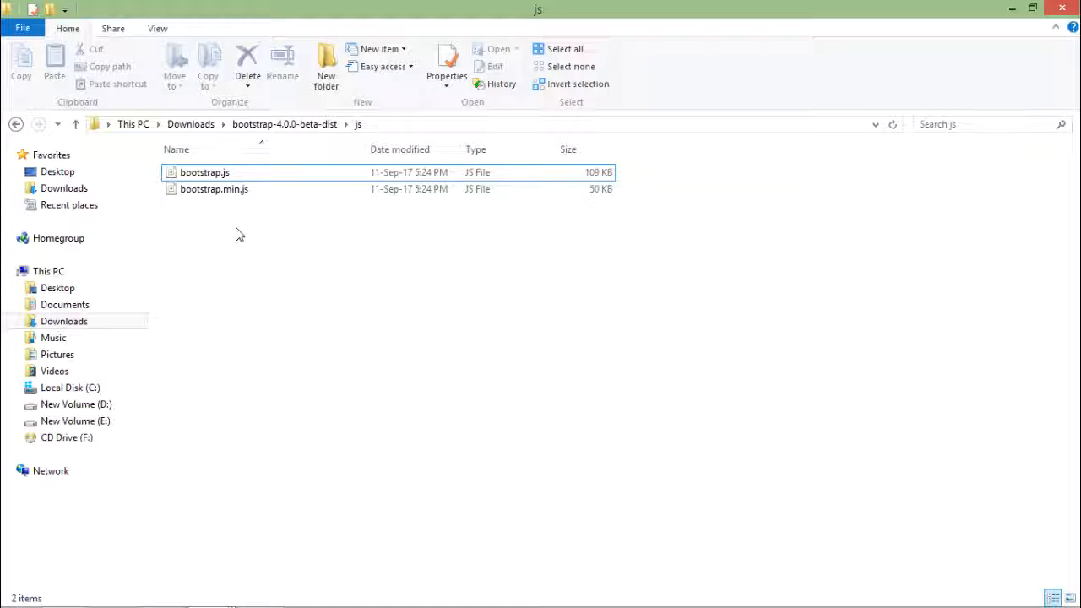
pyautogui.click(15, 124)
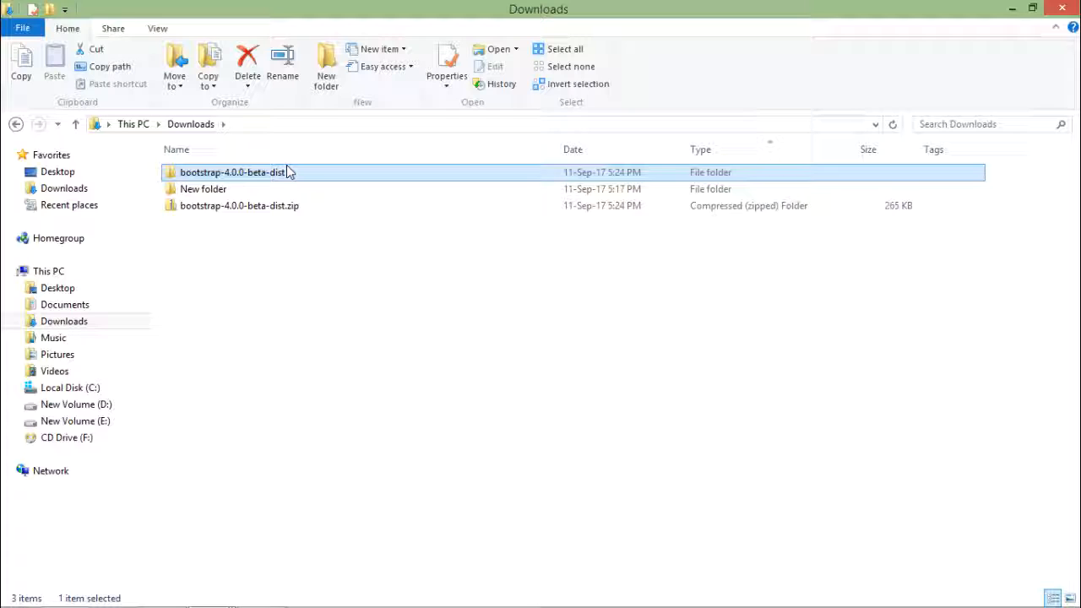